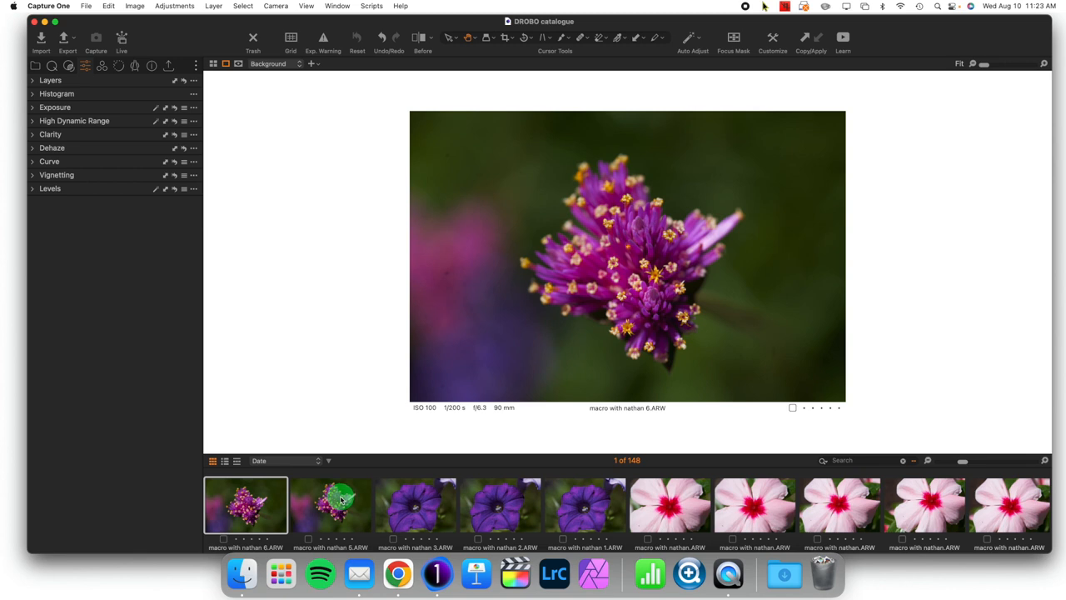
Enable Multi View Mode and select both purple macro flower thumbnails so they display side by side.
{"action": "left_click", "coordinate": [330, 503]}
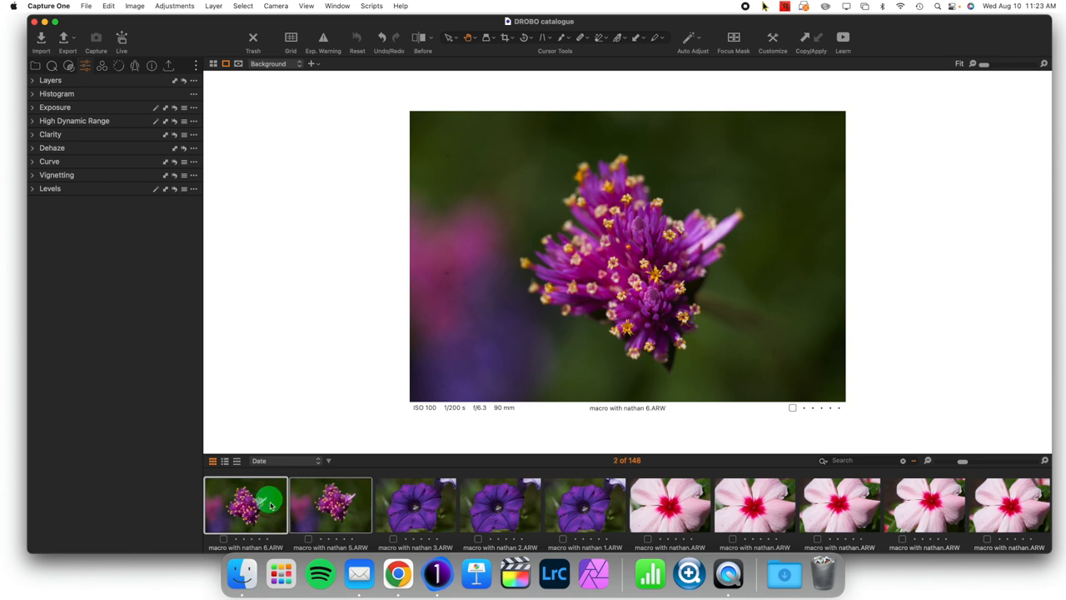
{"action": "mouse_move", "coordinate": [266, 508]}
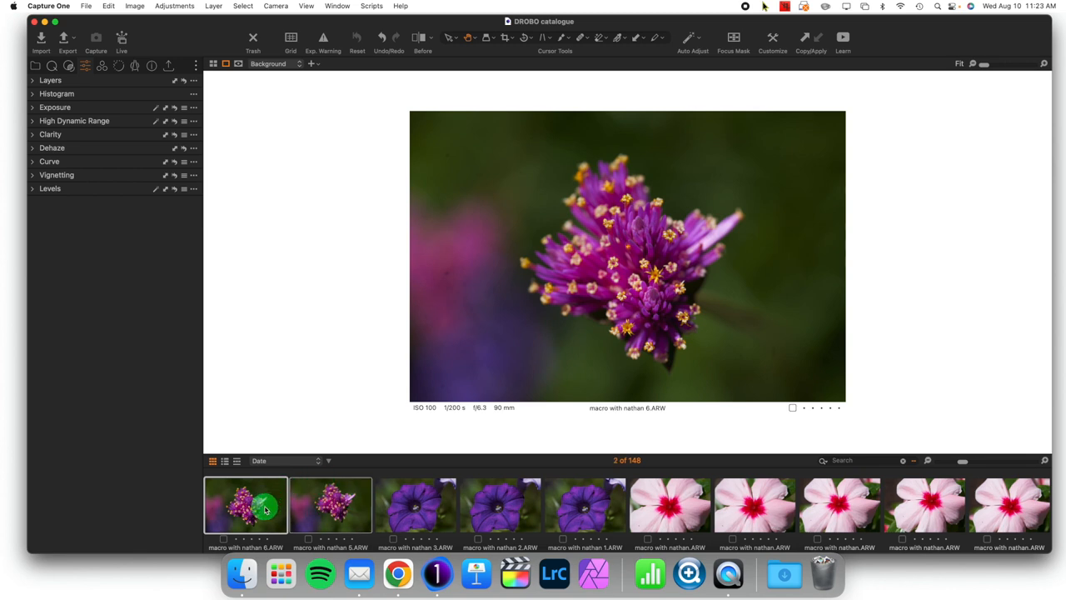
{"action": "left_click", "coordinate": [417, 503]}
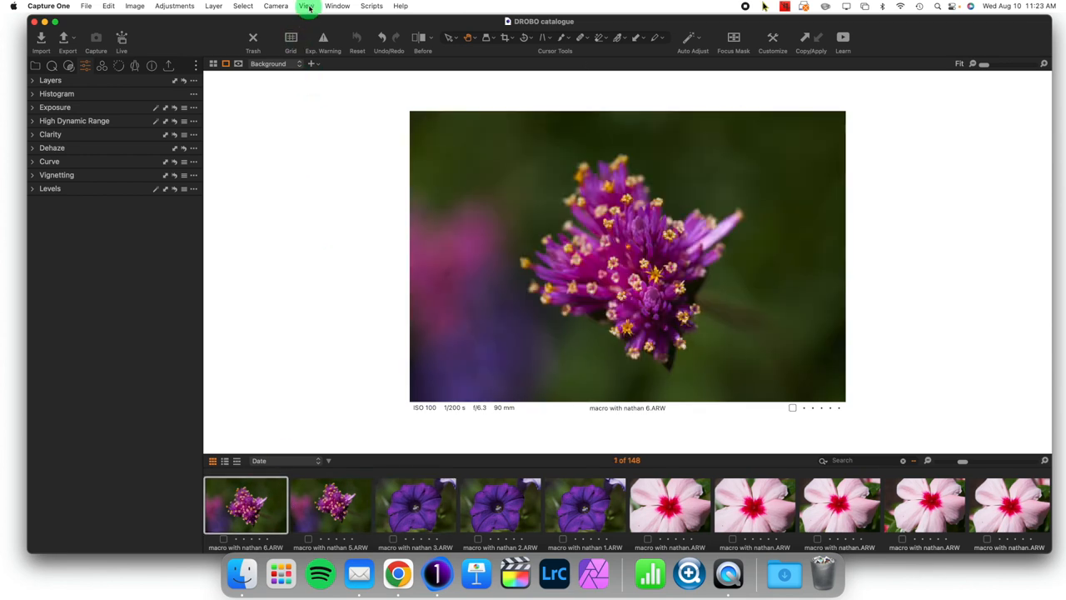
{"action": "left_click", "coordinate": [307, 7]}
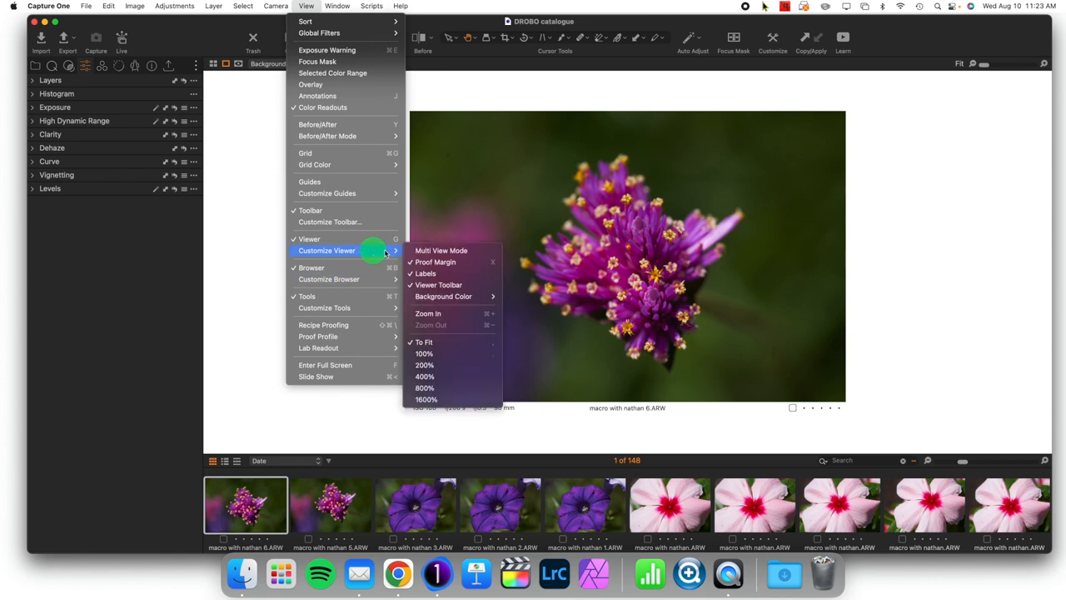
{"action": "mouse_move", "coordinate": [439, 250]}
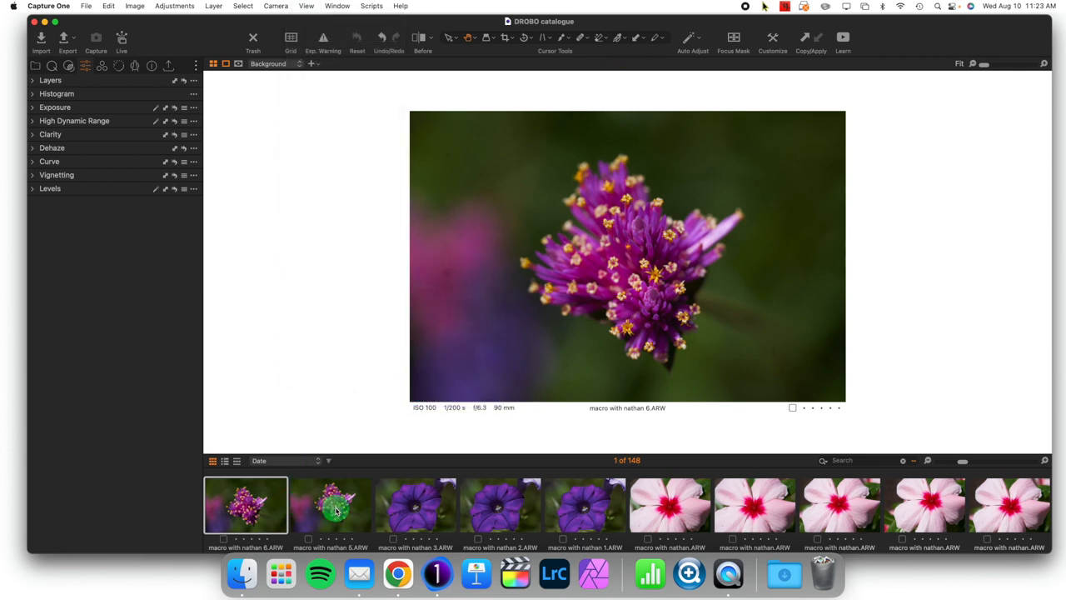
{"action": "left_click", "coordinate": [330, 503]}
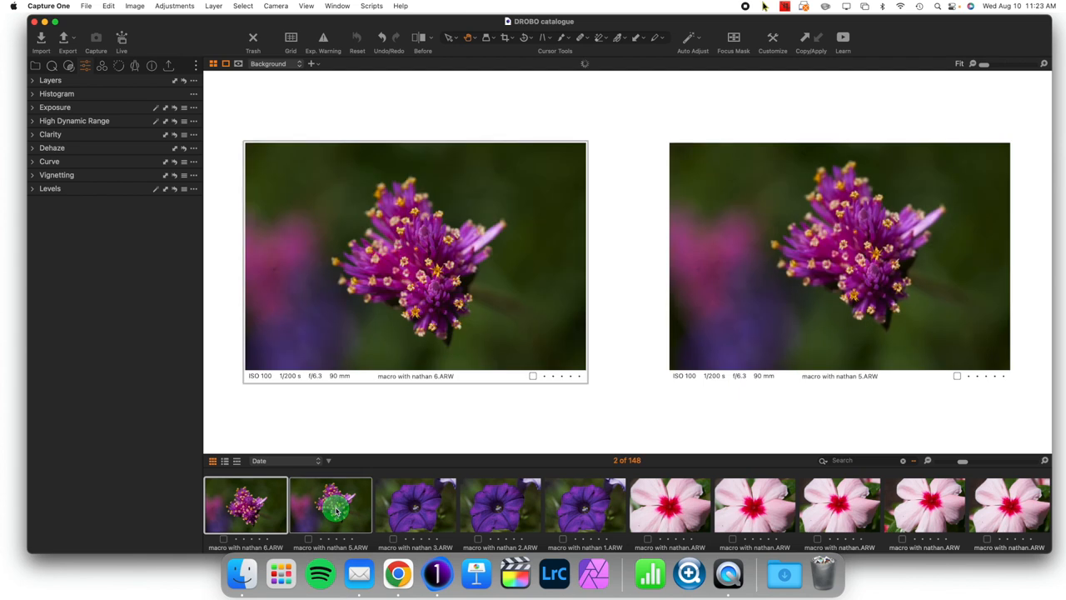